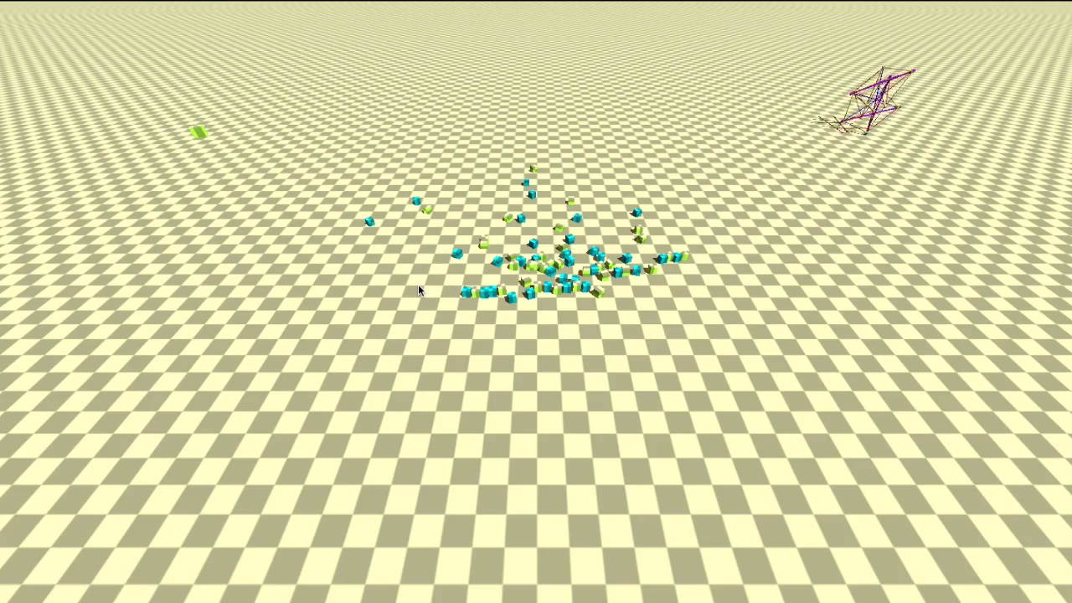
mouse_move(536, 358)
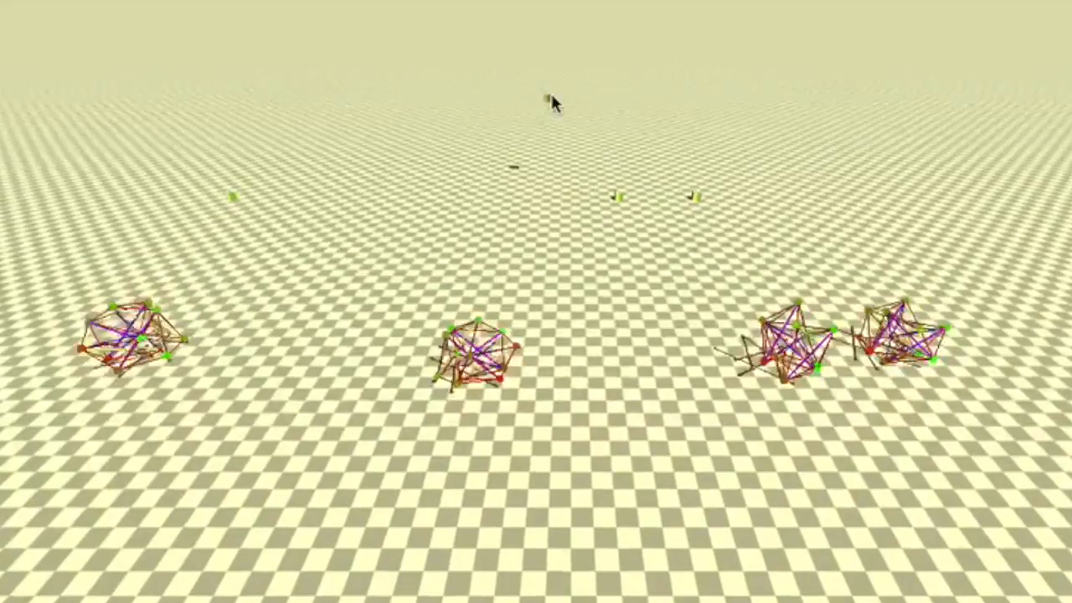
mouse_move(198, 216)
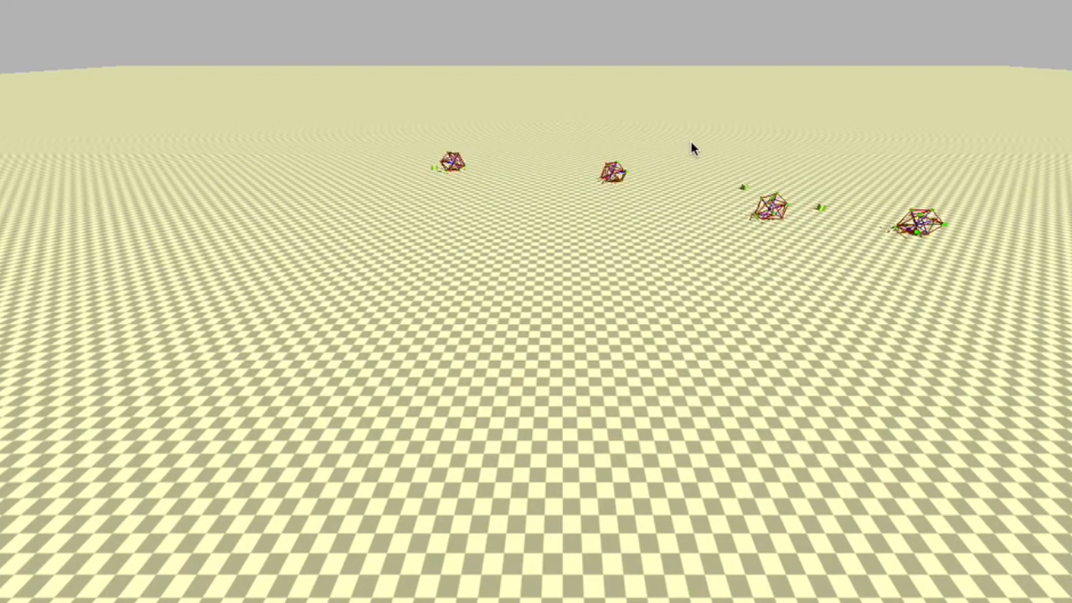
mouse_move(678, 476)
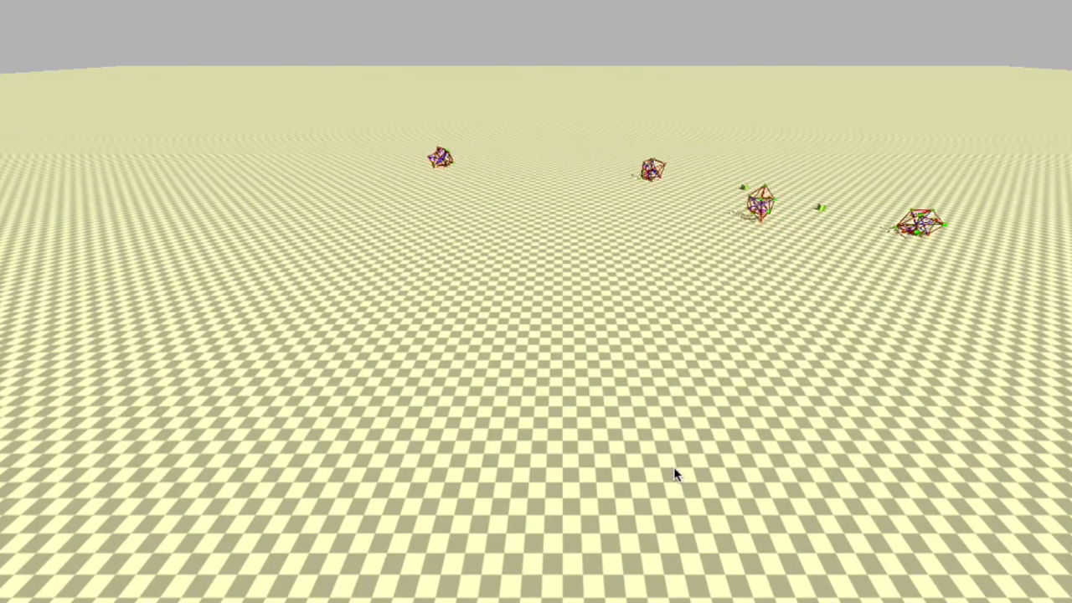
mouse_move(824, 205)
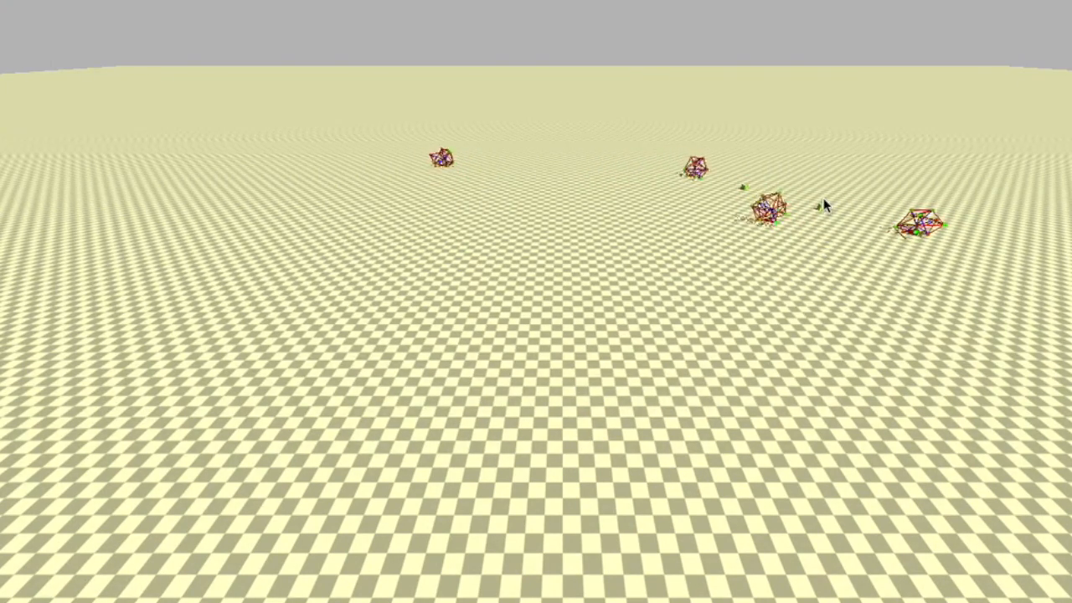